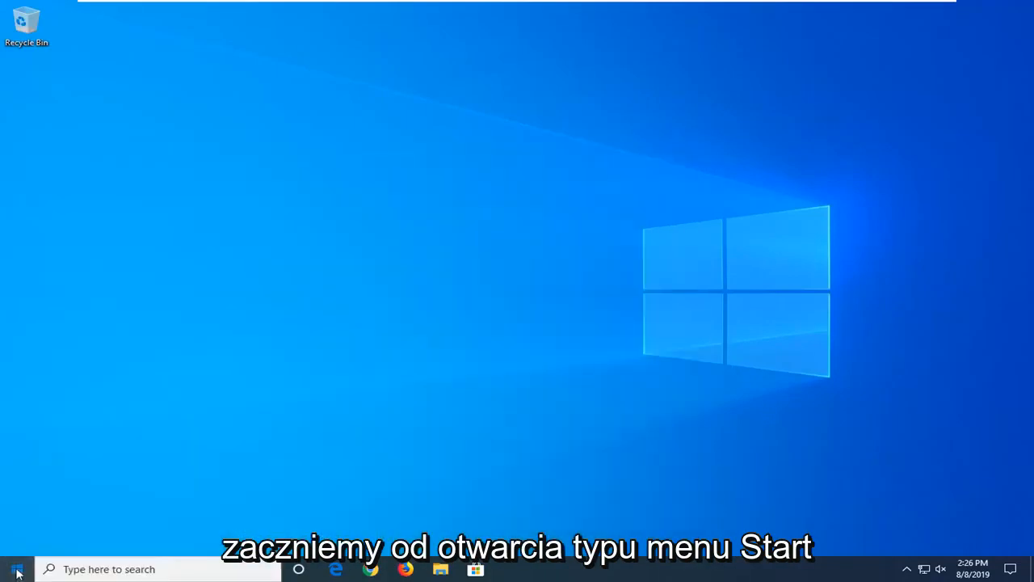
Search 'settings' from Start and go to Update & Security > Recovery
{"action": "type", "text": "sett"}
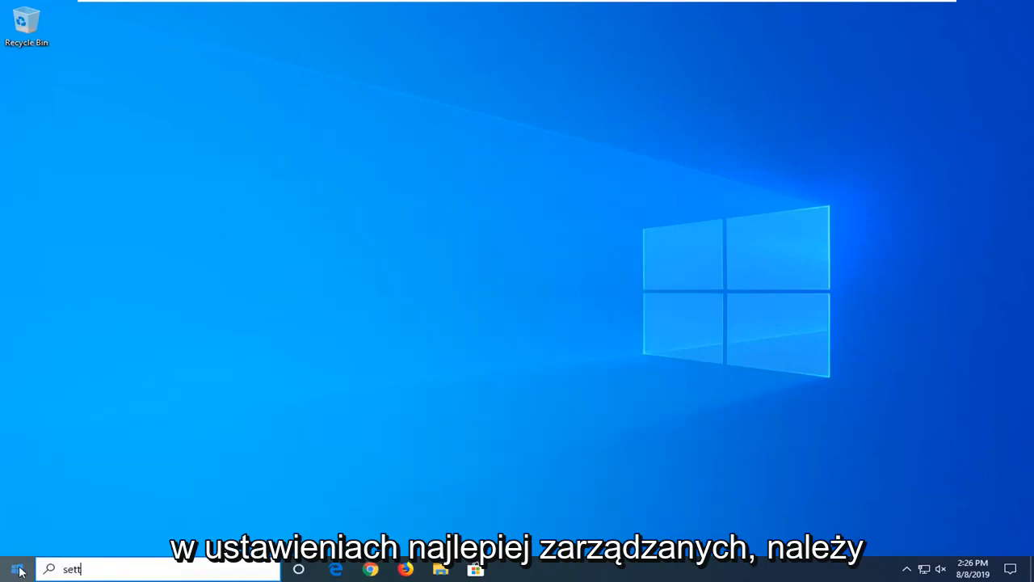
{"action": "type", "text": "ings"}
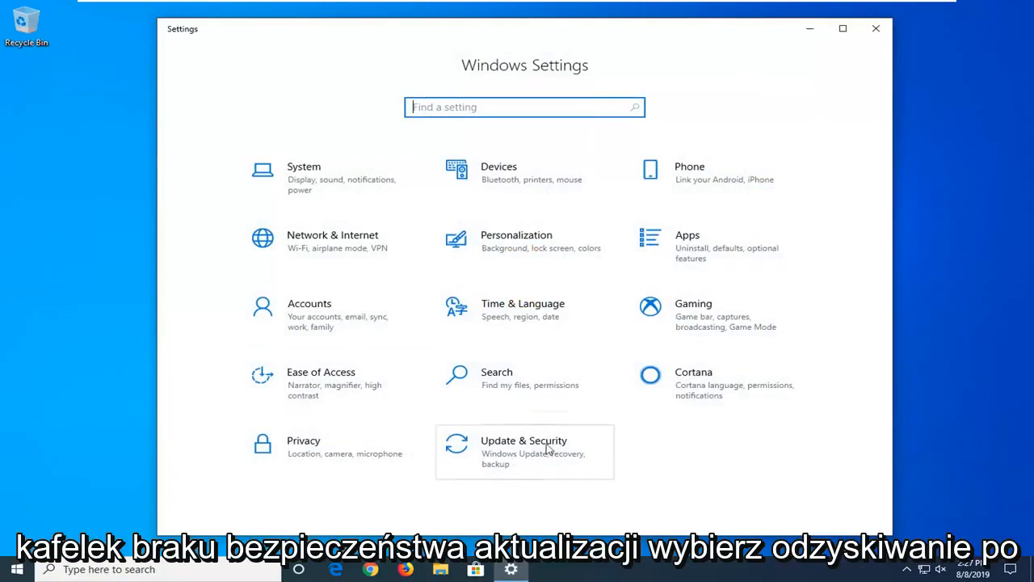
{"action": "left_click", "coordinate": [524, 451]}
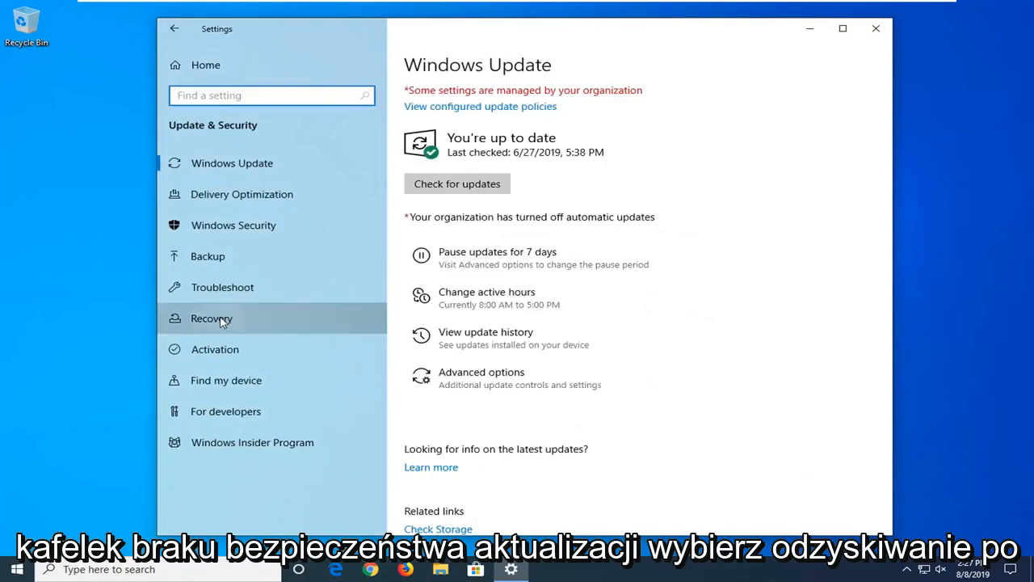
{"action": "left_click", "coordinate": [211, 318]}
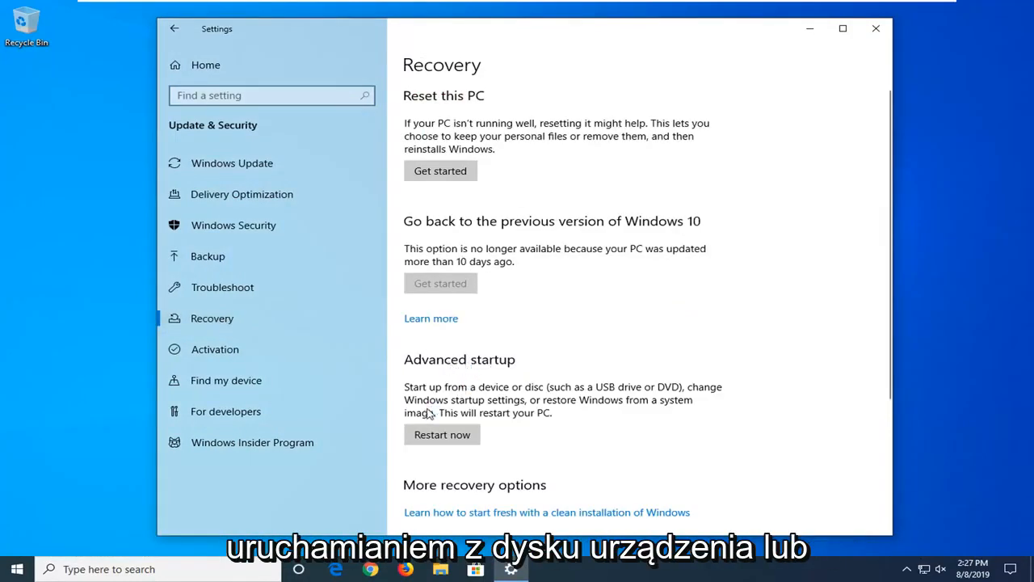
{"action": "mouse_move", "coordinate": [598, 402]}
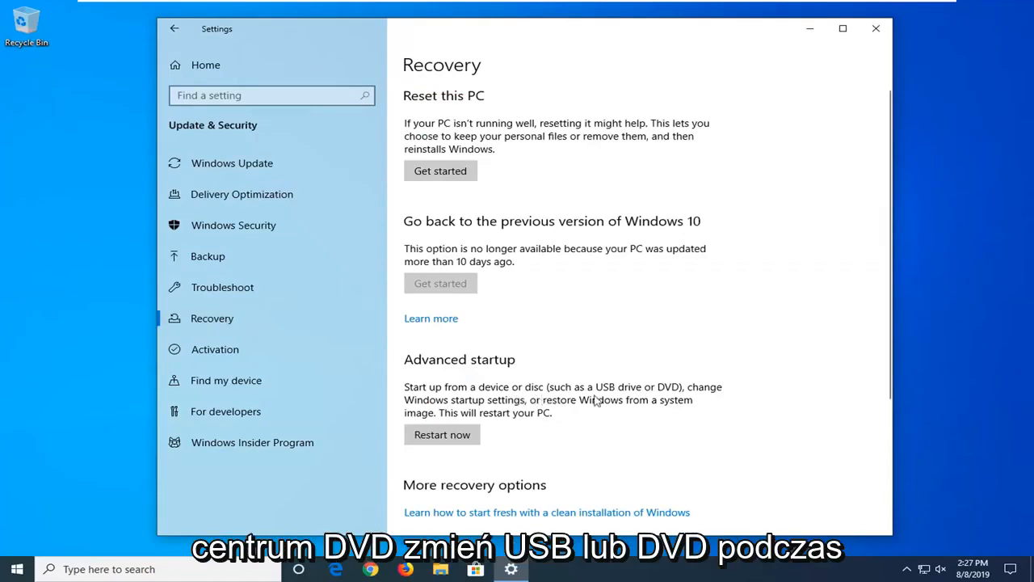
{"action": "mouse_move", "coordinate": [489, 408]}
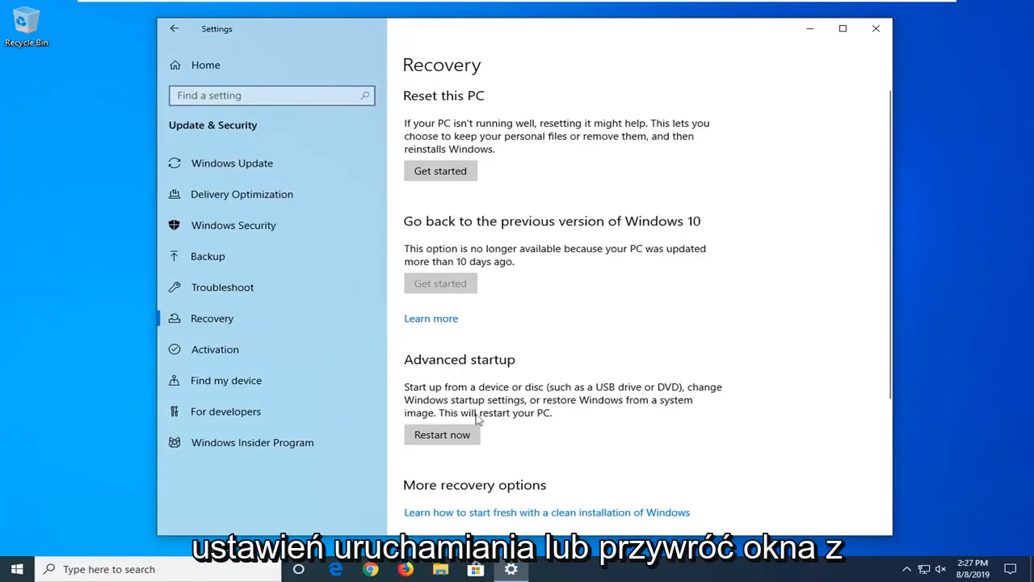
{"action": "mouse_move", "coordinate": [496, 434]}
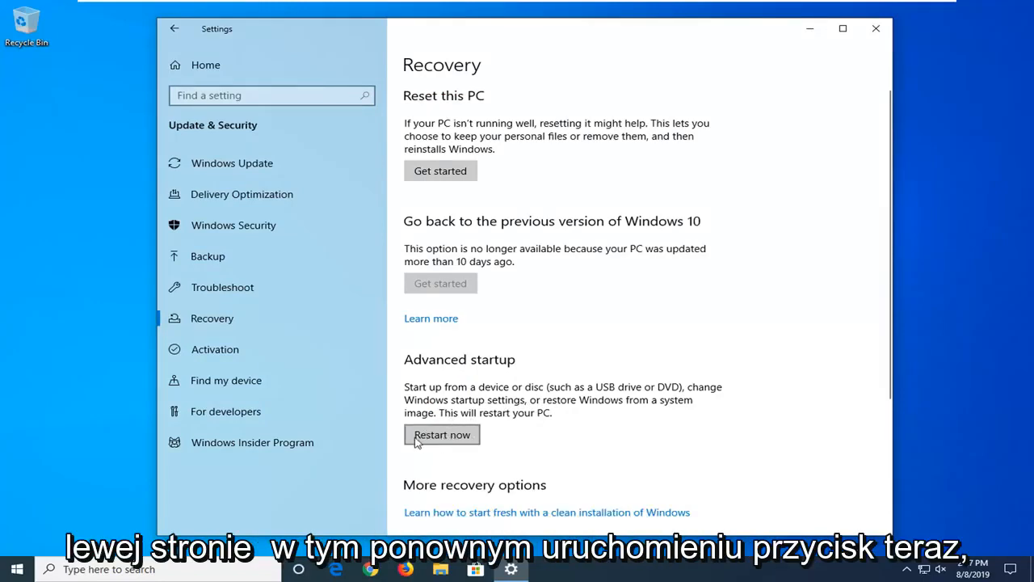
Restart into Advanced startup and go through Troubleshoot to Startup Settings
{"action": "left_click", "coordinate": [442, 435]}
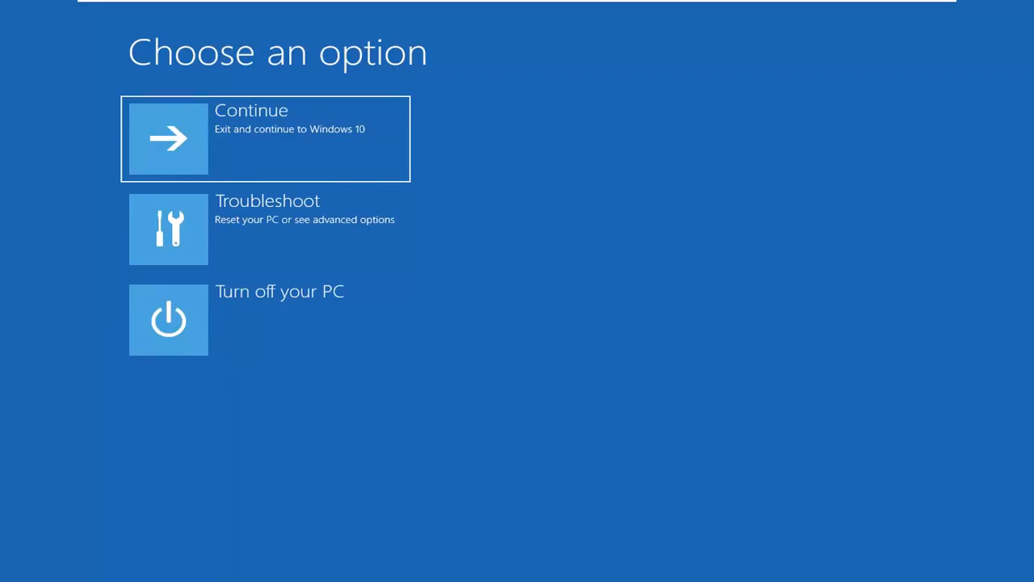
{"action": "mouse_move", "coordinate": [237, 254]}
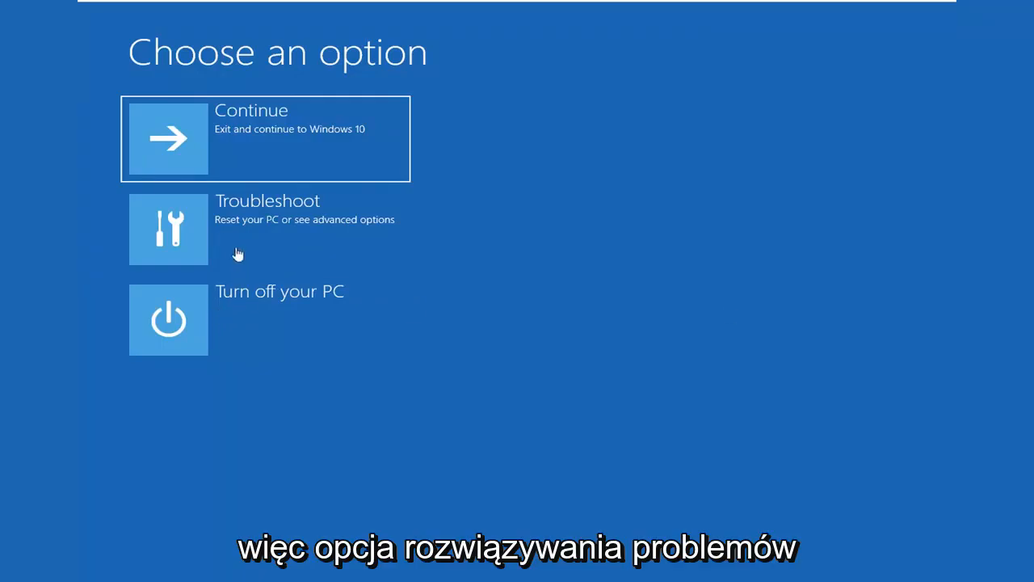
{"action": "mouse_move", "coordinate": [289, 230]}
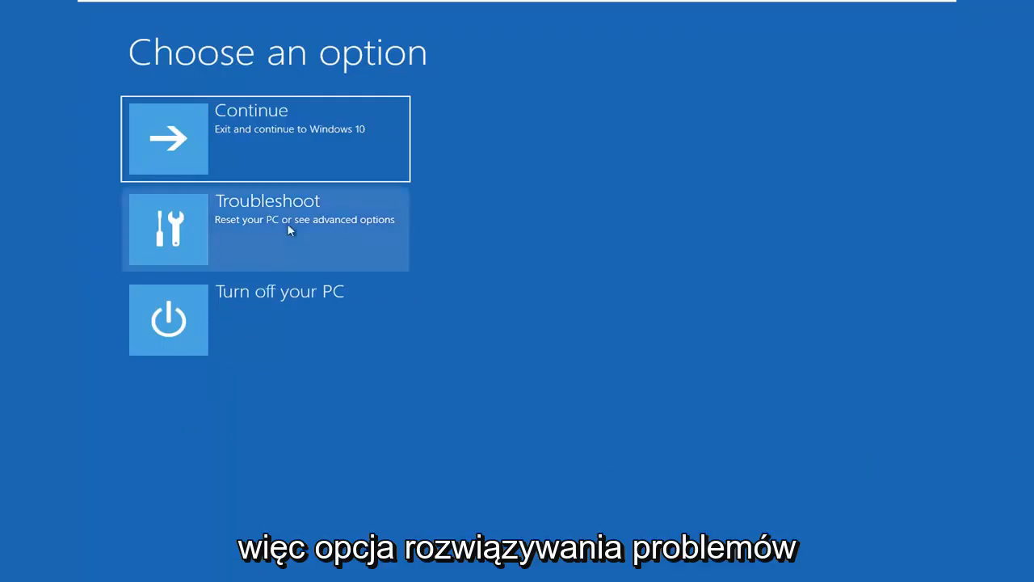
{"action": "left_click", "coordinate": [267, 230]}
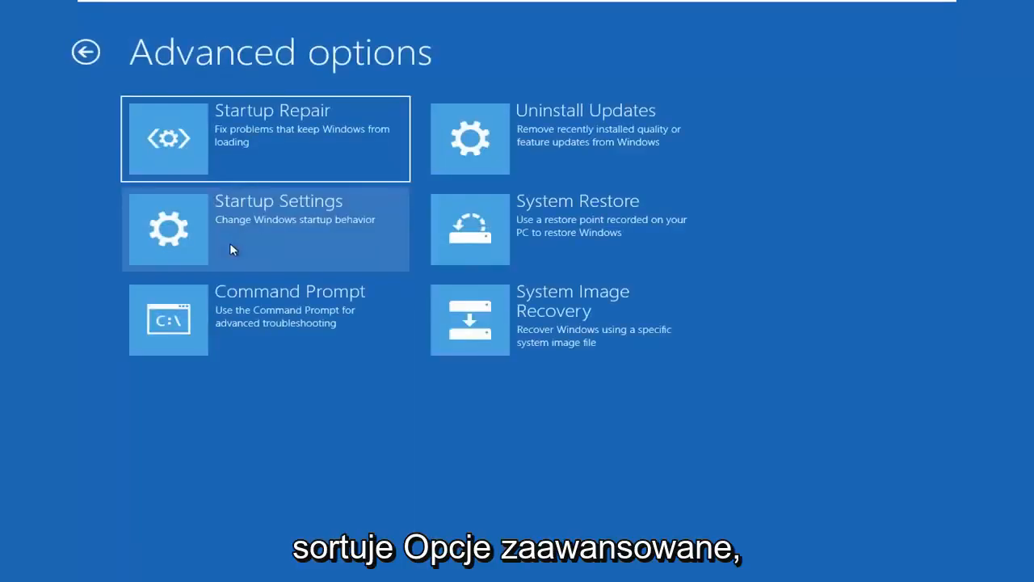
{"action": "mouse_move", "coordinate": [289, 249]}
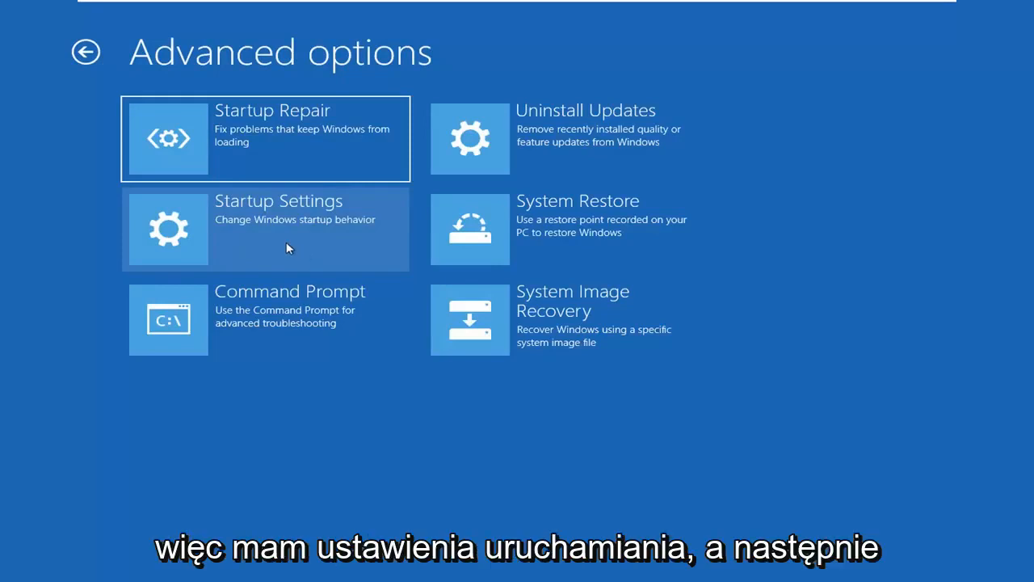
{"action": "left_click", "coordinate": [279, 228]}
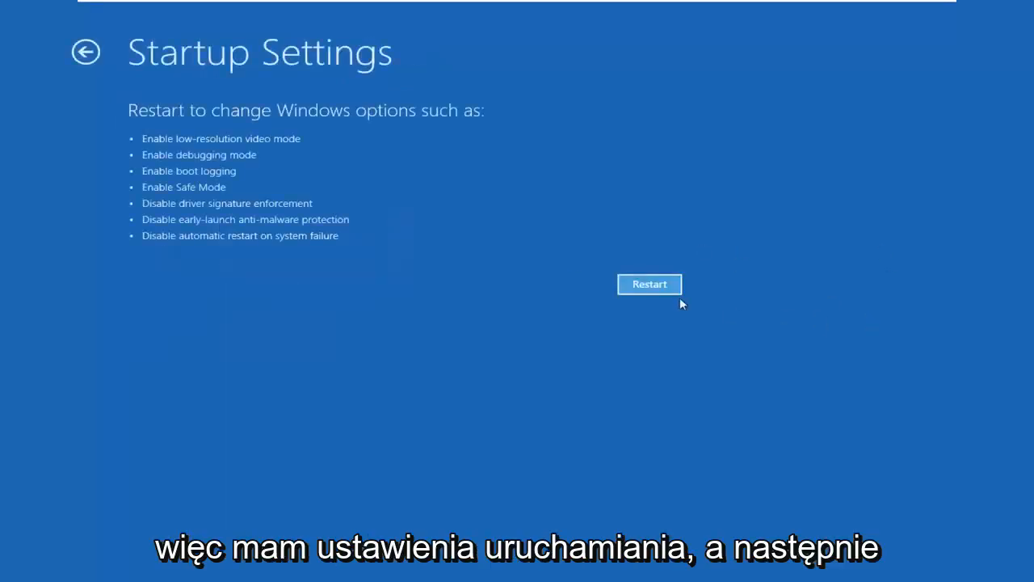
Restart from Startup Settings and boot into Safe Mode with Networking (F5)
{"action": "left_click", "coordinate": [649, 284]}
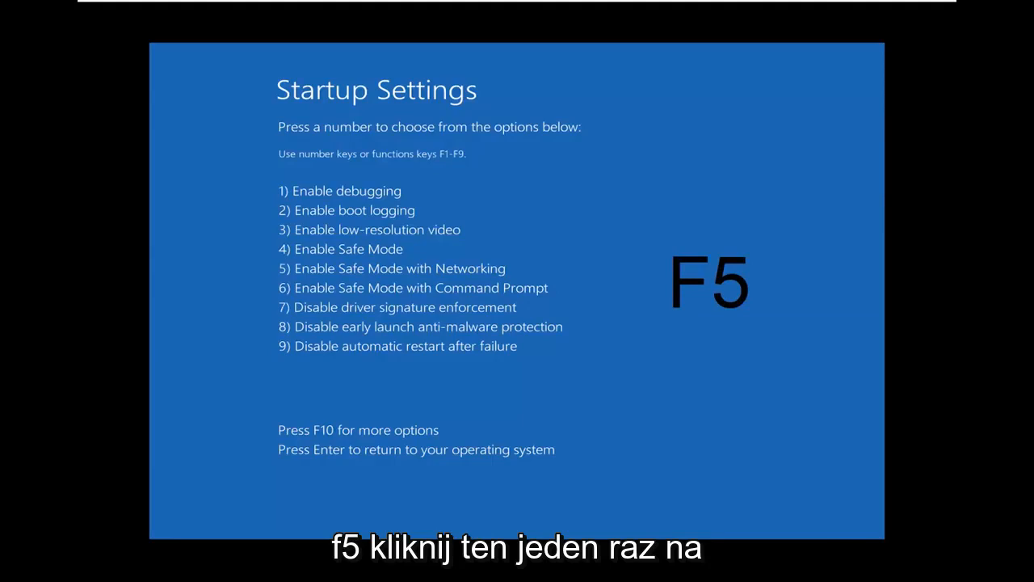
{"action": "key", "text": "f5"}
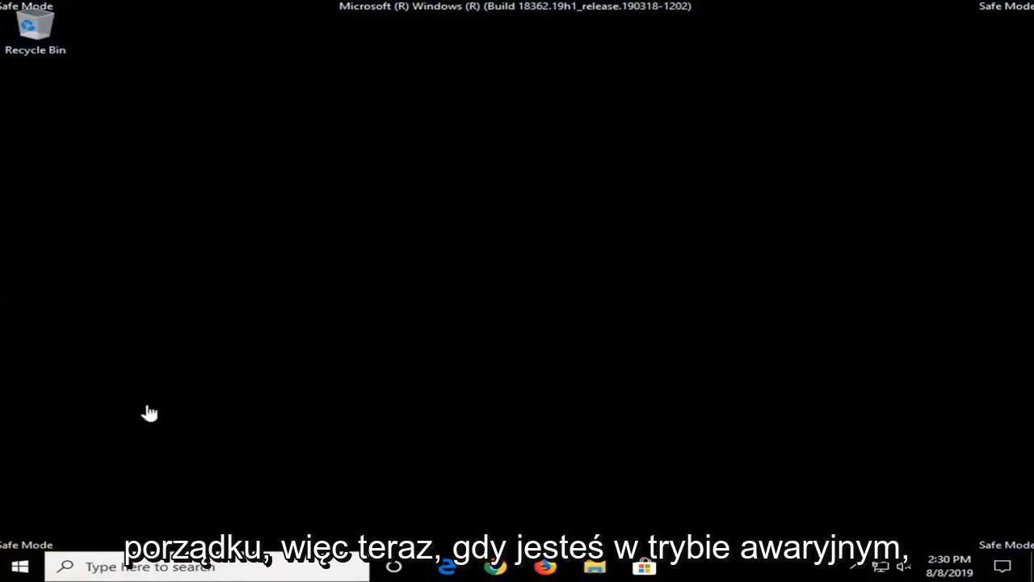
{"action": "left_click", "coordinate": [446, 566]}
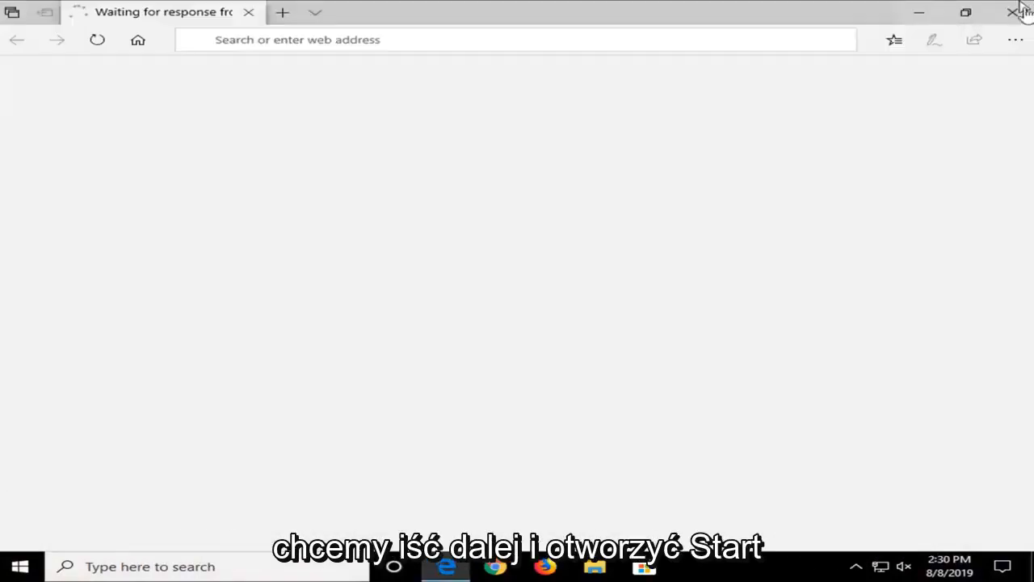
{"action": "left_click", "coordinate": [1015, 13]}
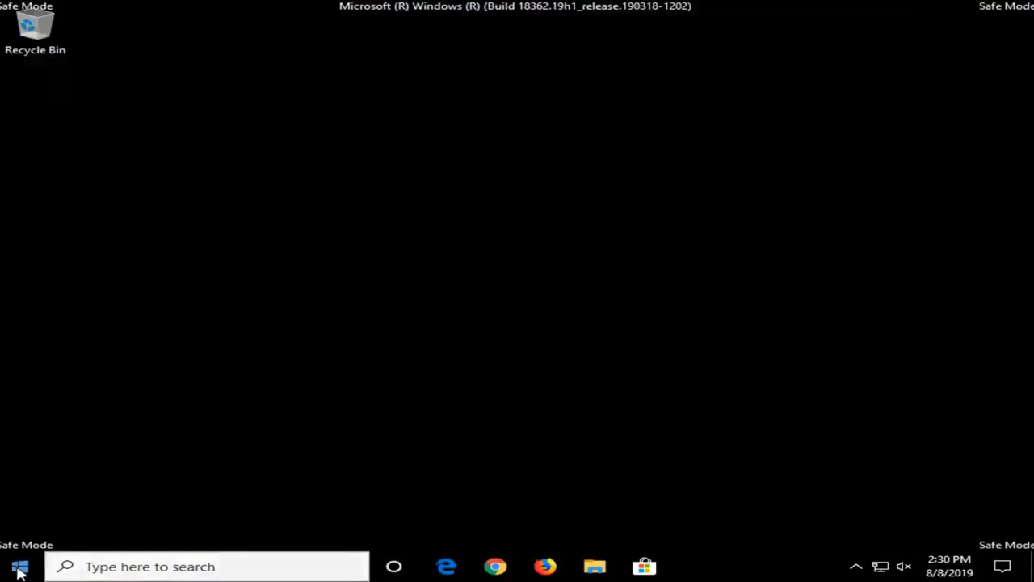
{"action": "left_click", "coordinate": [20, 566]}
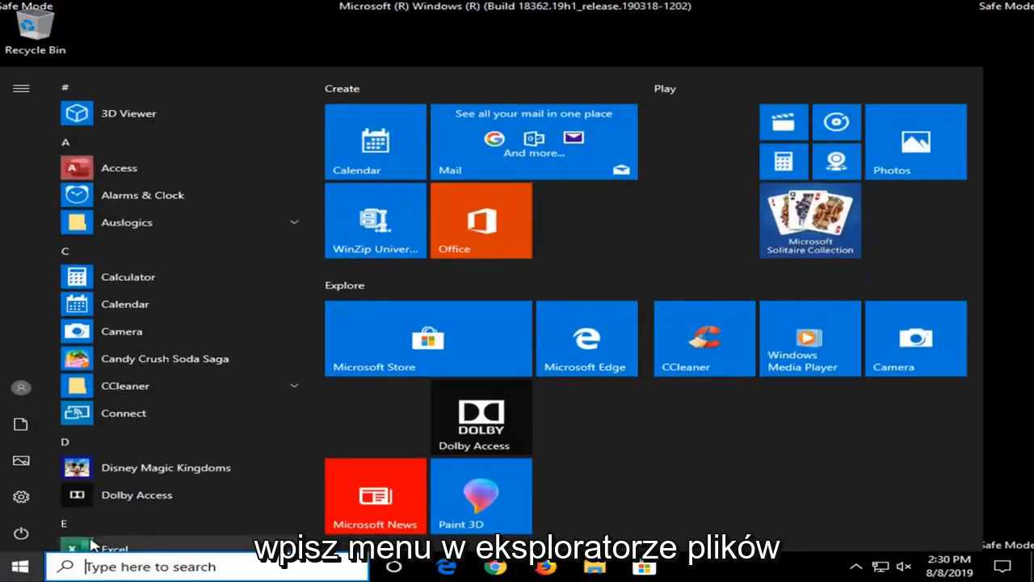
{"action": "type", "text": "fiol"}
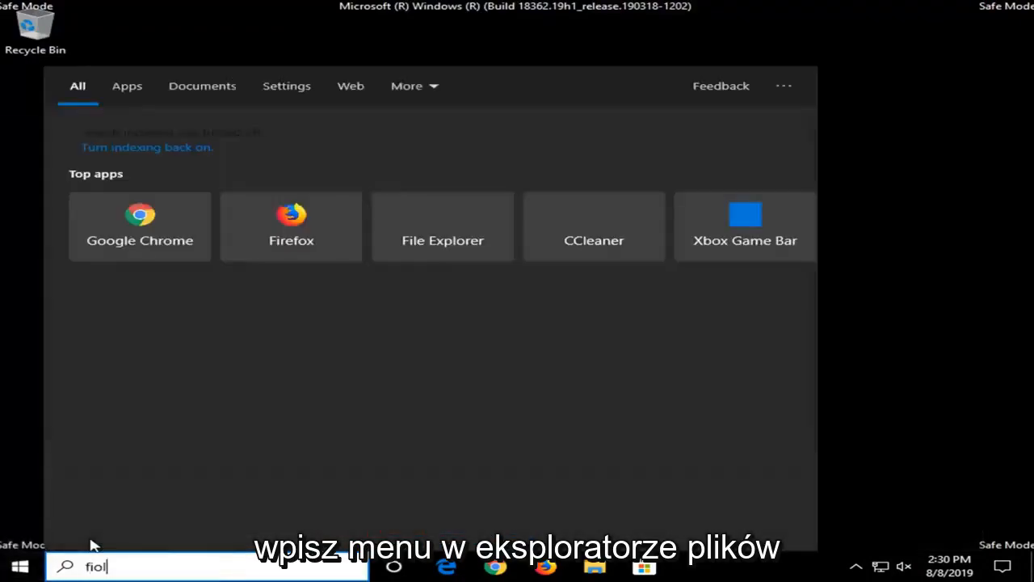
{"action": "type", "text": "file explorer"}
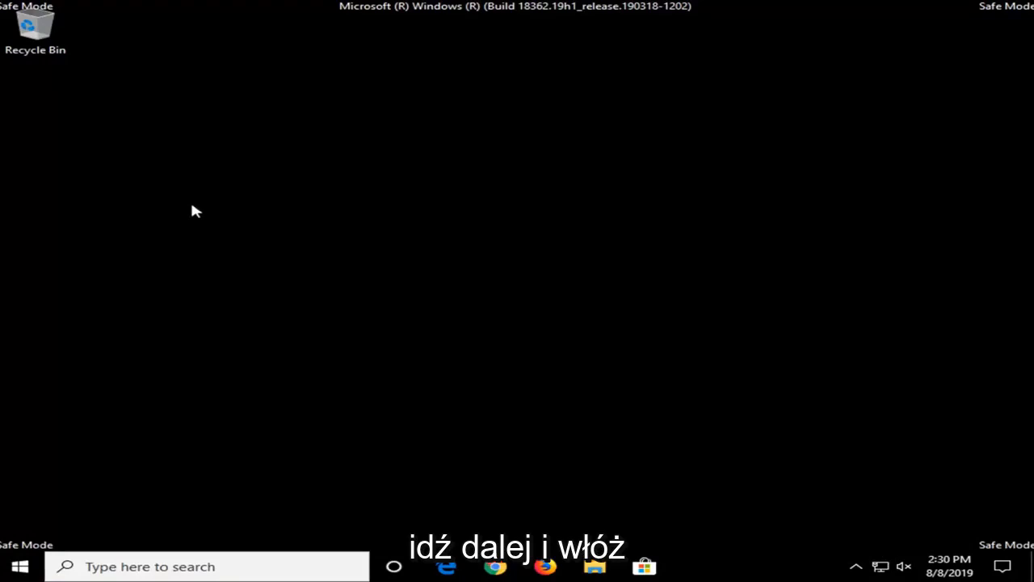
Browse File Explorer to C:\Windows\SoftwareDistribution
{"action": "left_click", "coordinate": [595, 566]}
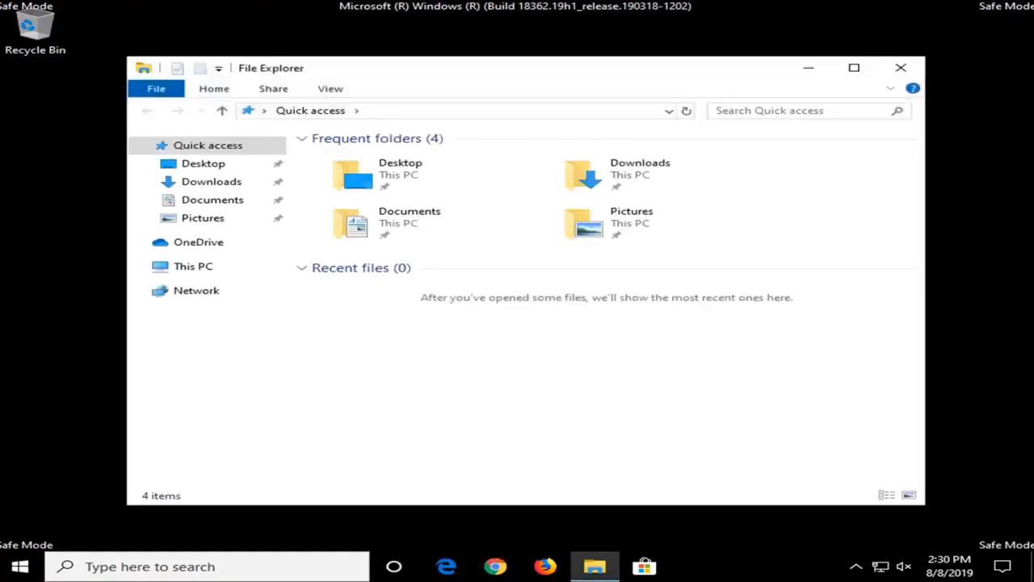
{"action": "mouse_move", "coordinate": [229, 275]}
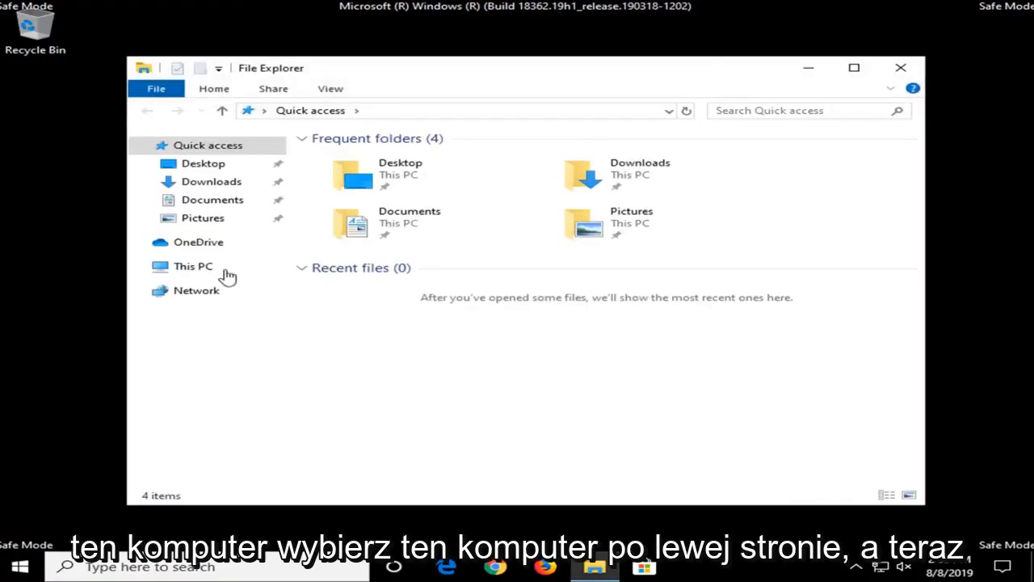
{"action": "left_click", "coordinate": [193, 266]}
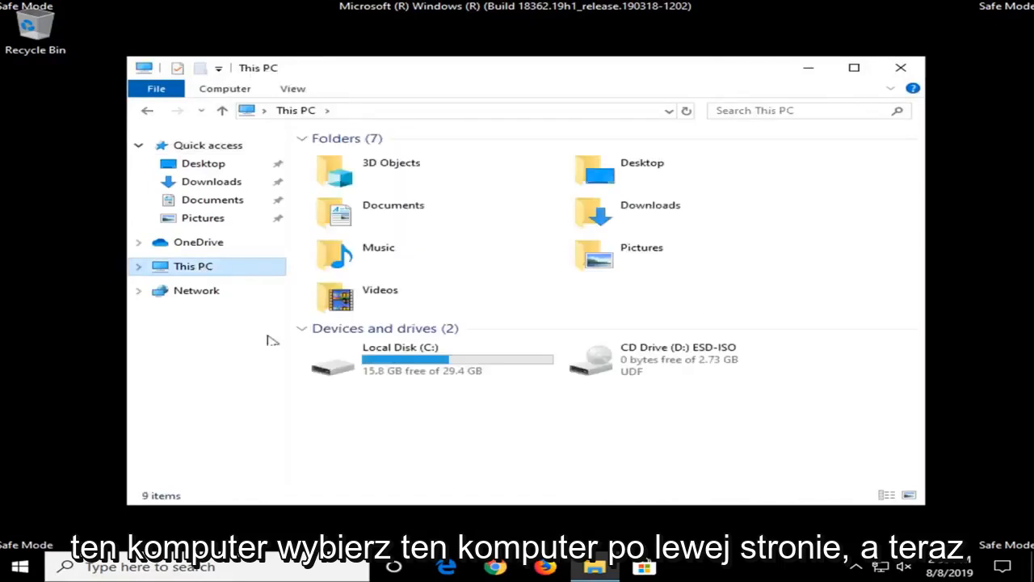
{"action": "mouse_move", "coordinate": [436, 370]}
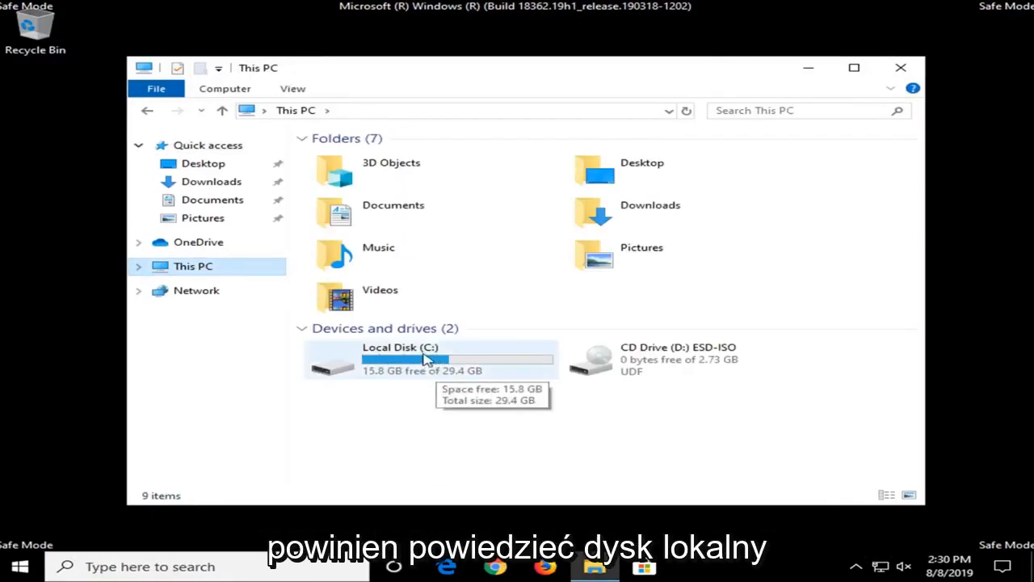
{"action": "double_click", "coordinate": [424, 359]}
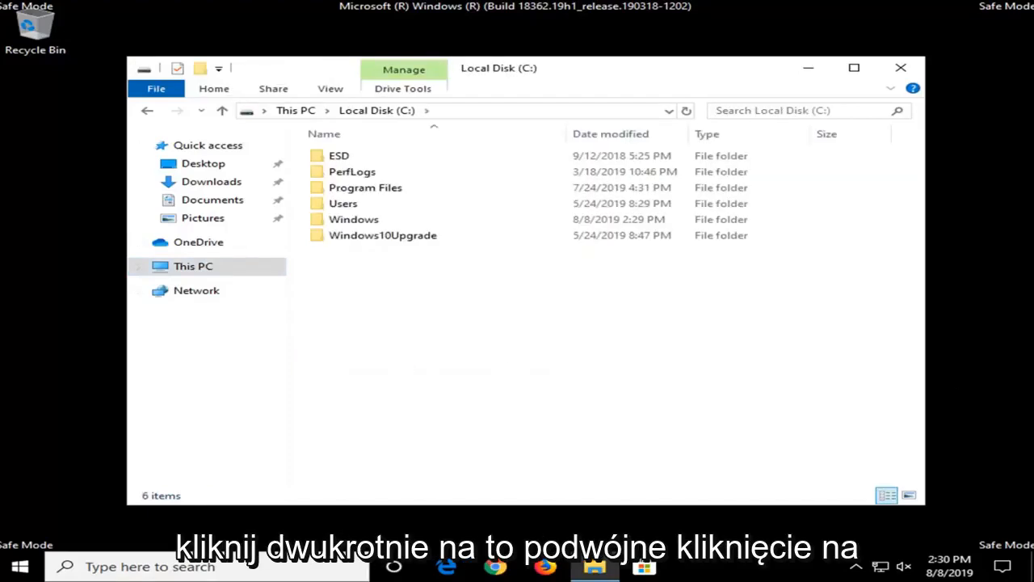
{"action": "left_click", "coordinate": [354, 219]}
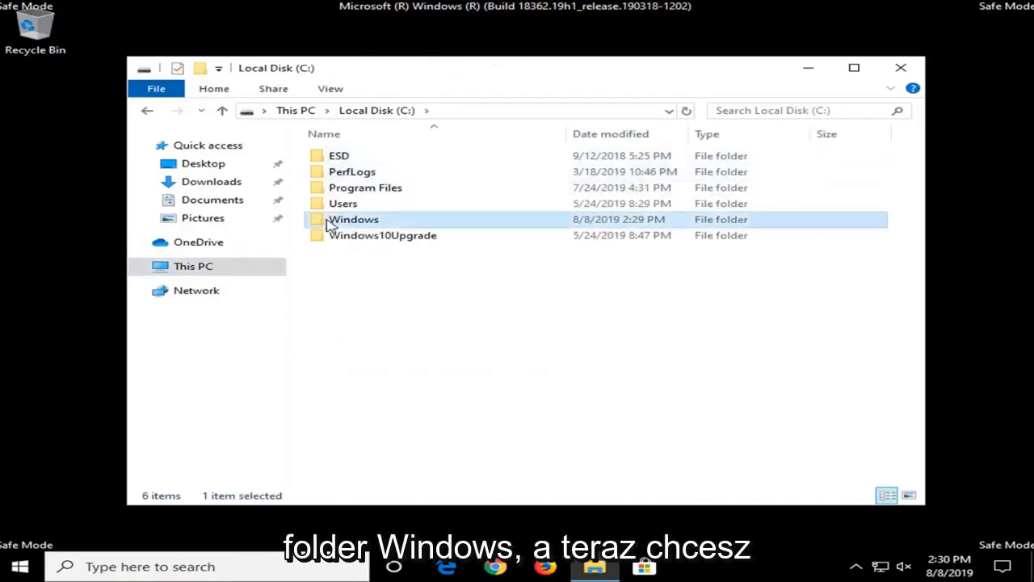
{"action": "double_click", "coordinate": [353, 219]}
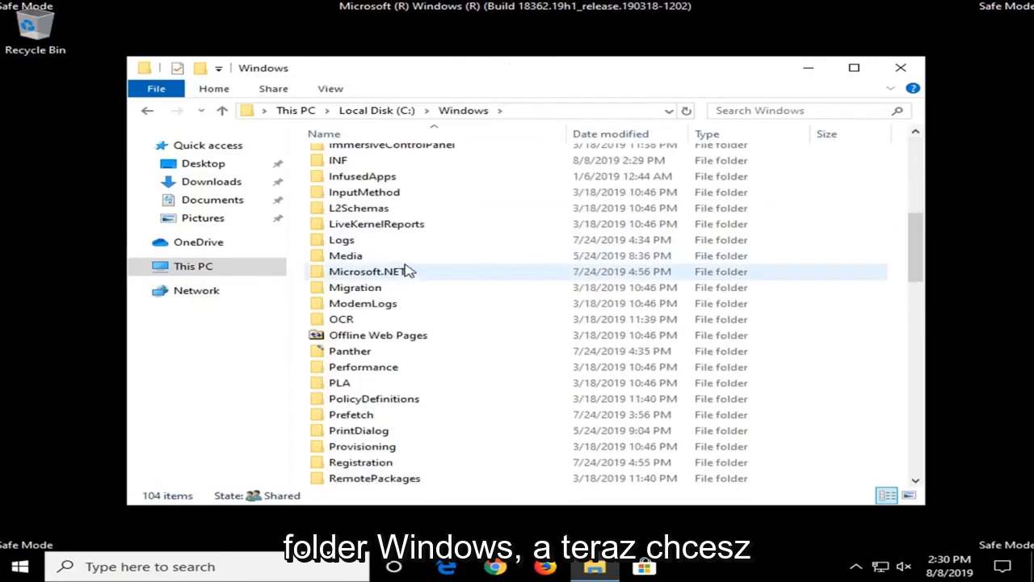
{"action": "scroll", "scroll_direction": "down", "scroll_amount": 3}
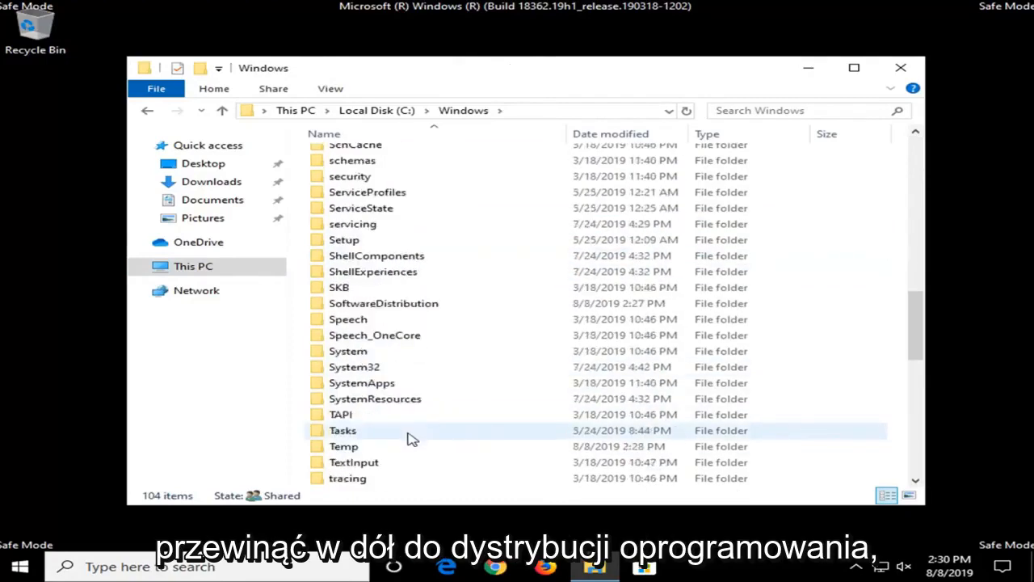
{"action": "left_click", "coordinate": [383, 303]}
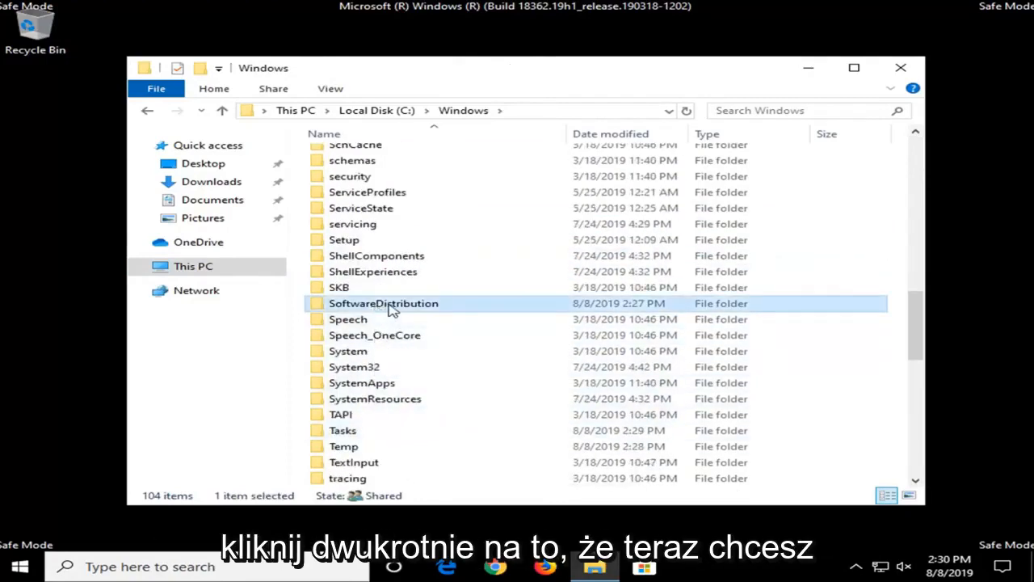
{"action": "double_click", "coordinate": [384, 304]}
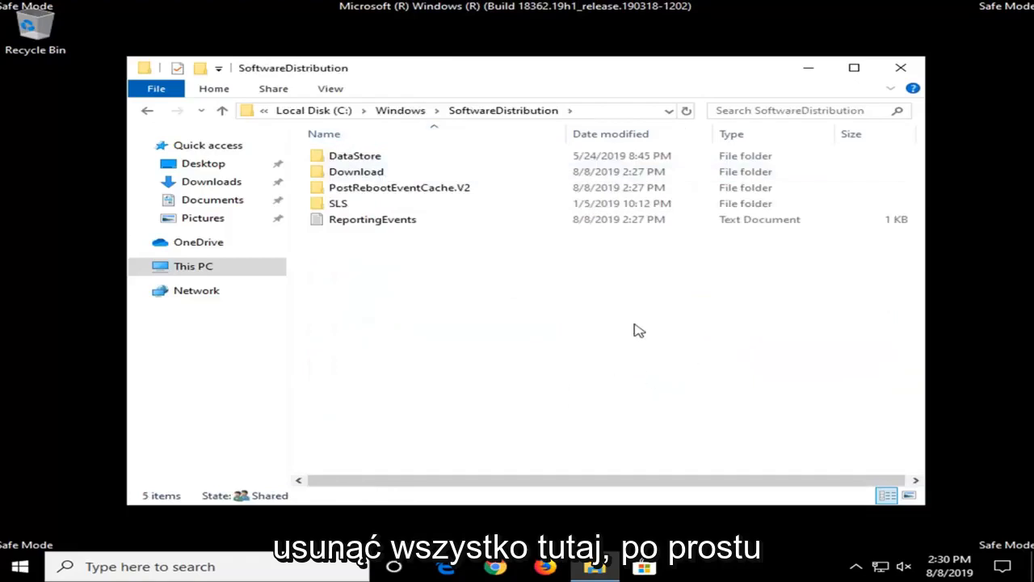
Delete everything inside SoftwareDistribution and bring up the Start menu
{"action": "right_click", "coordinate": [356, 187]}
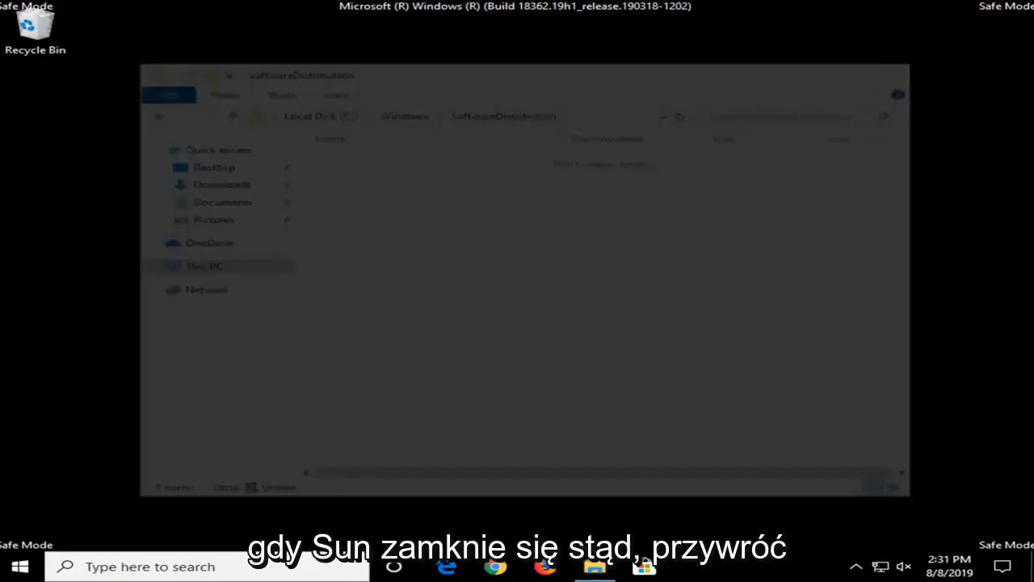
{"action": "left_click", "coordinate": [19, 566]}
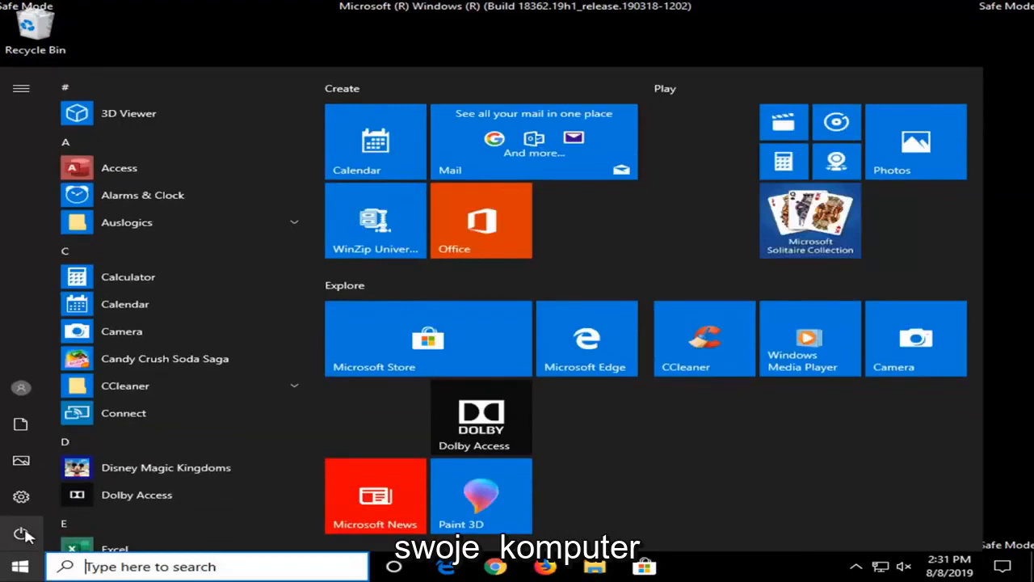
Restart the PC from the Start menu power options to exit Safe Mode
{"action": "left_click", "coordinate": [21, 533]}
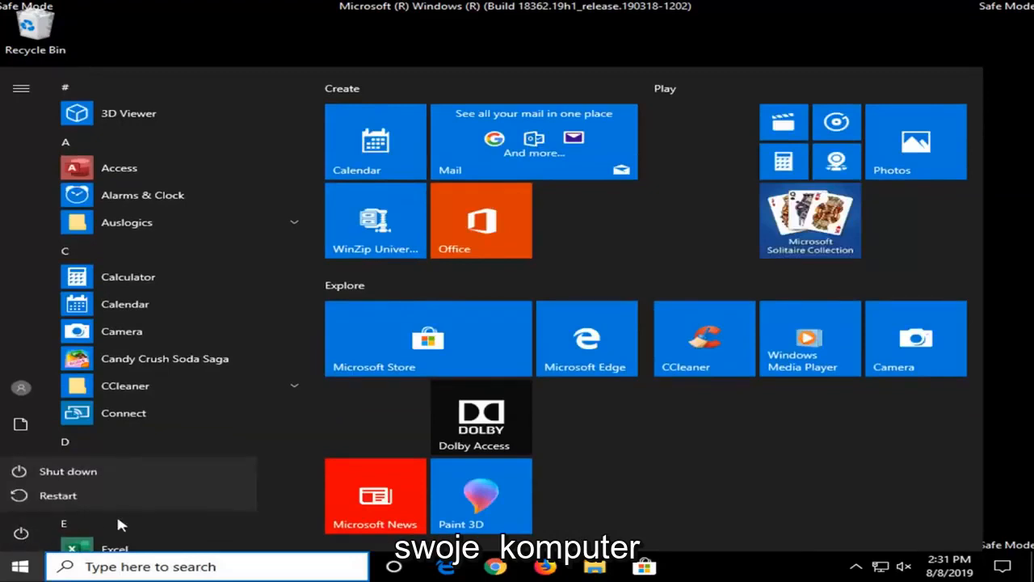
{"action": "left_click", "coordinate": [57, 495]}
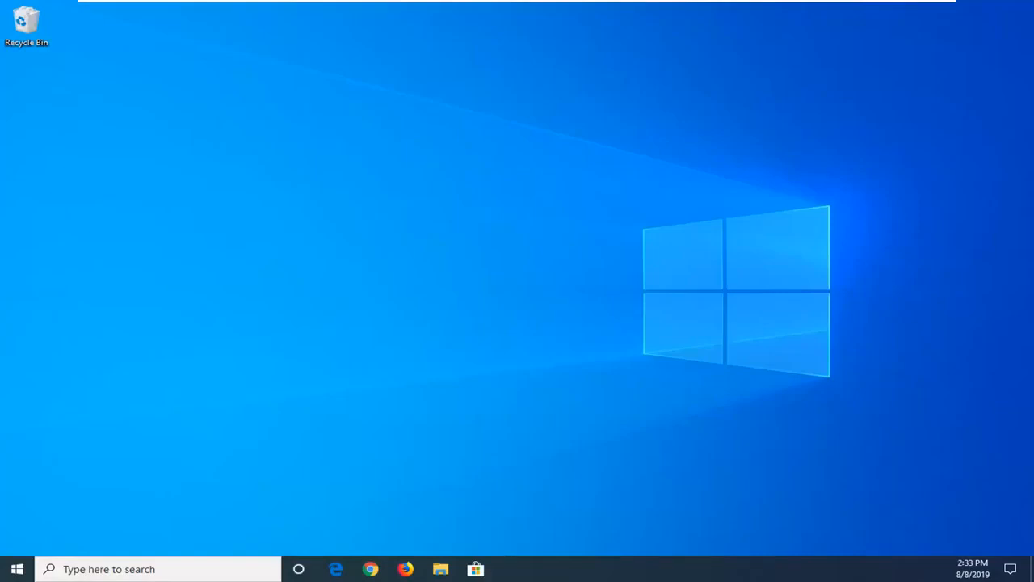
{"action": "mouse_move", "coordinate": [441, 282]}
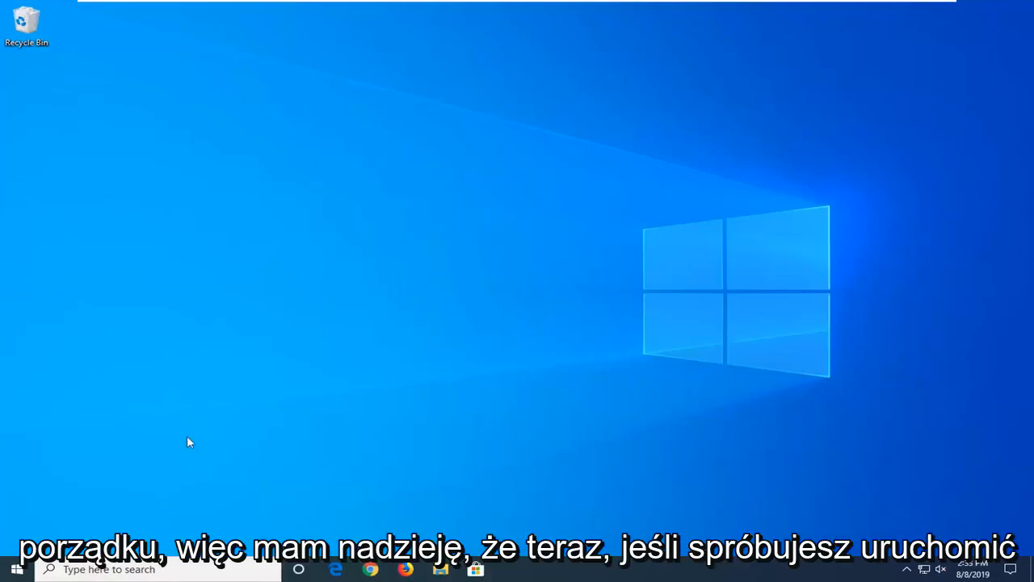
{"action": "mouse_move", "coordinate": [54, 502]}
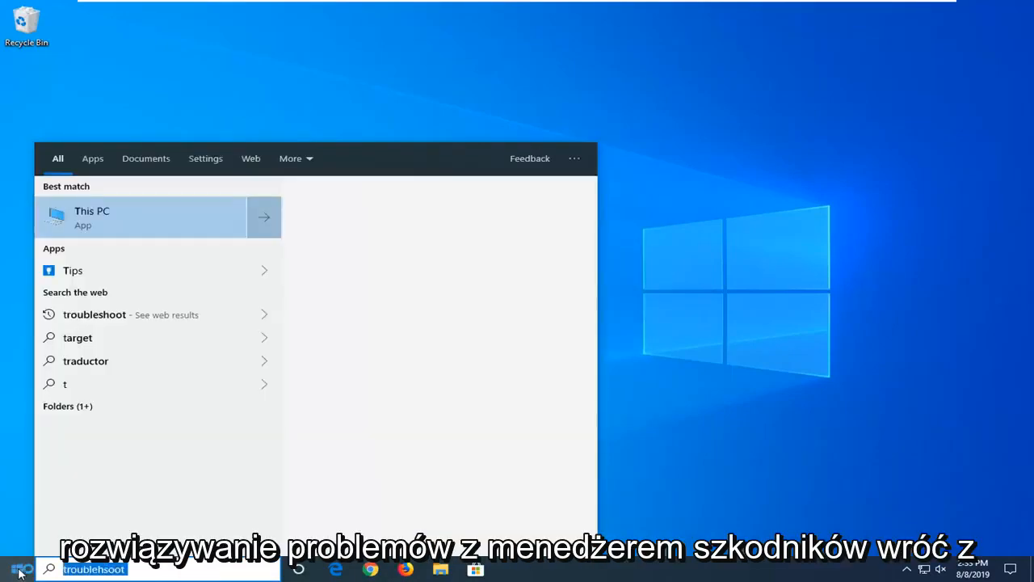
Search the taskbar for 'troubleshoot' to find Troubleshoot settings
{"action": "type", "text": "tro"}
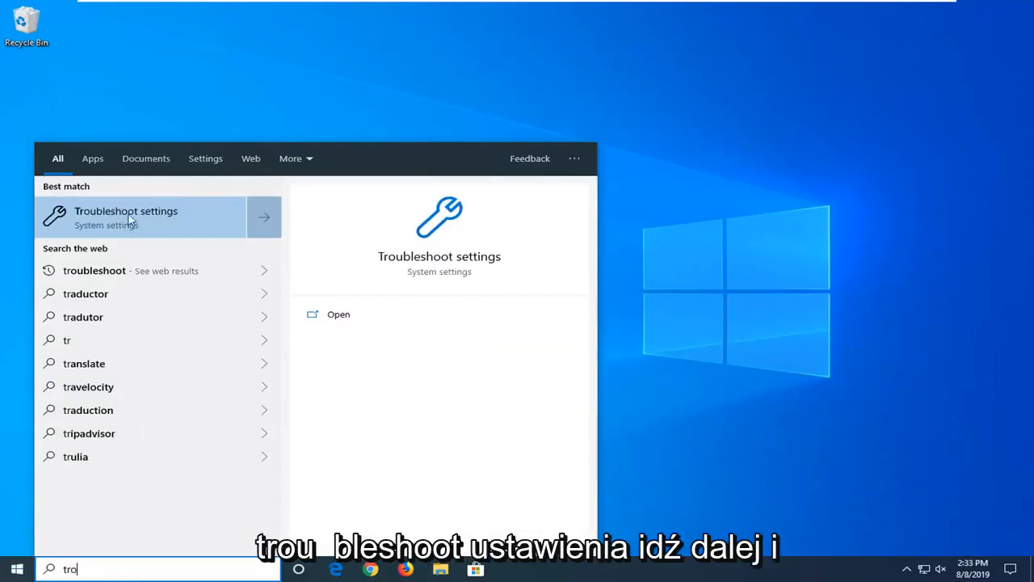
{"action": "mouse_move", "coordinate": [142, 225]}
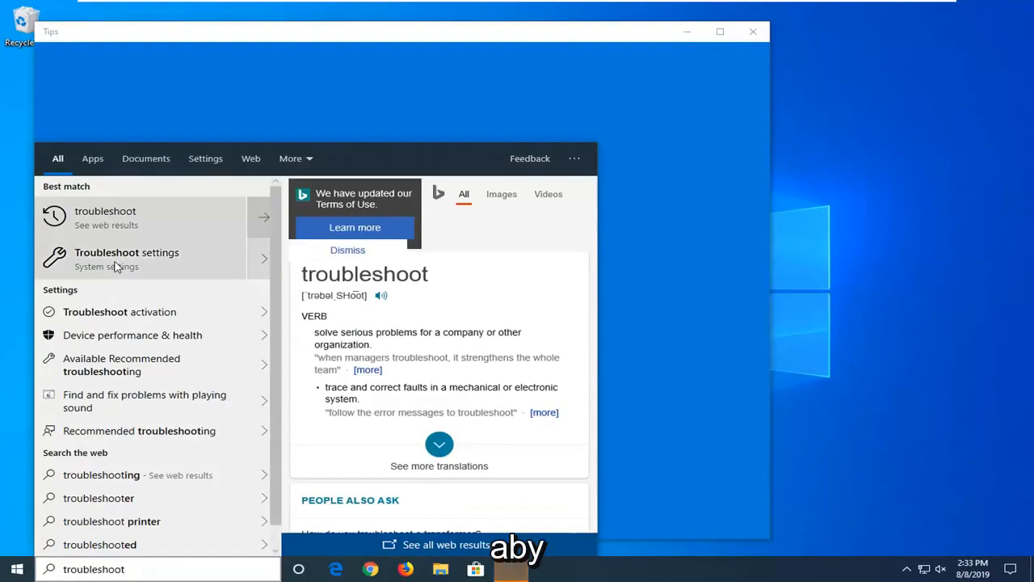
{"action": "mouse_move", "coordinate": [921, 31]}
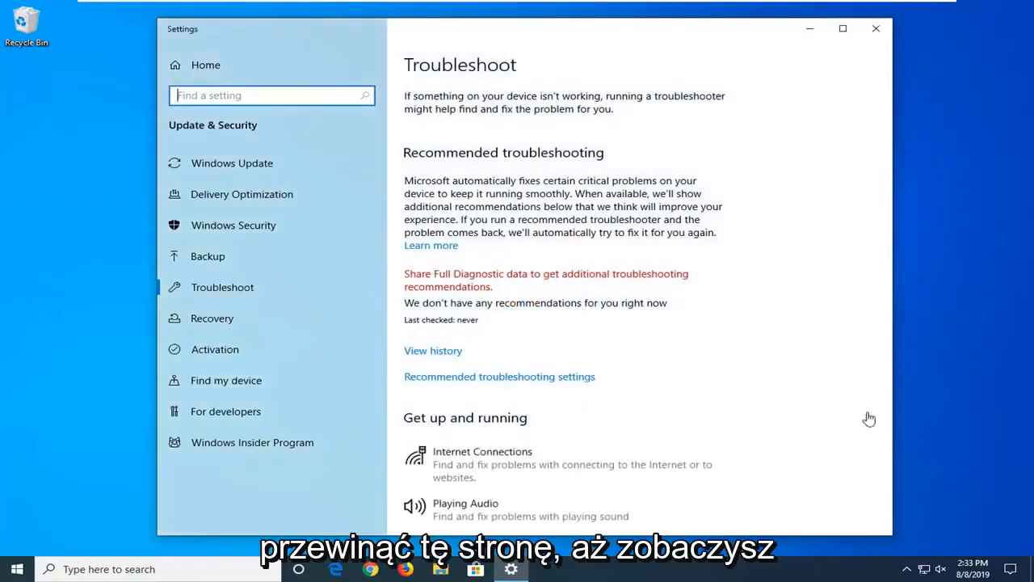
Run the Windows Update troubleshooter under Get up and running
{"action": "scroll", "scroll_direction": "down", "scroll_amount": 3}
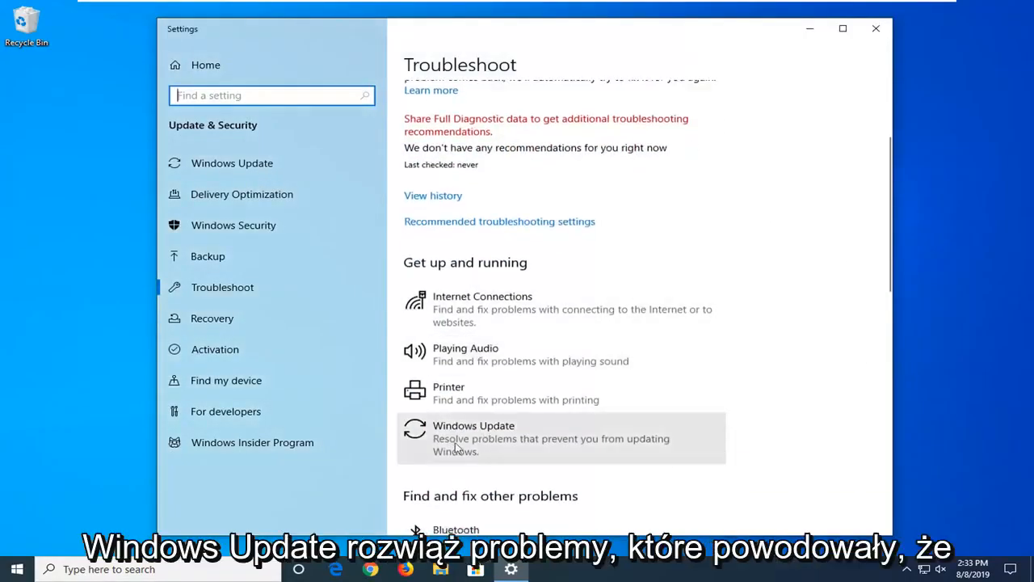
{"action": "mouse_move", "coordinate": [541, 445]}
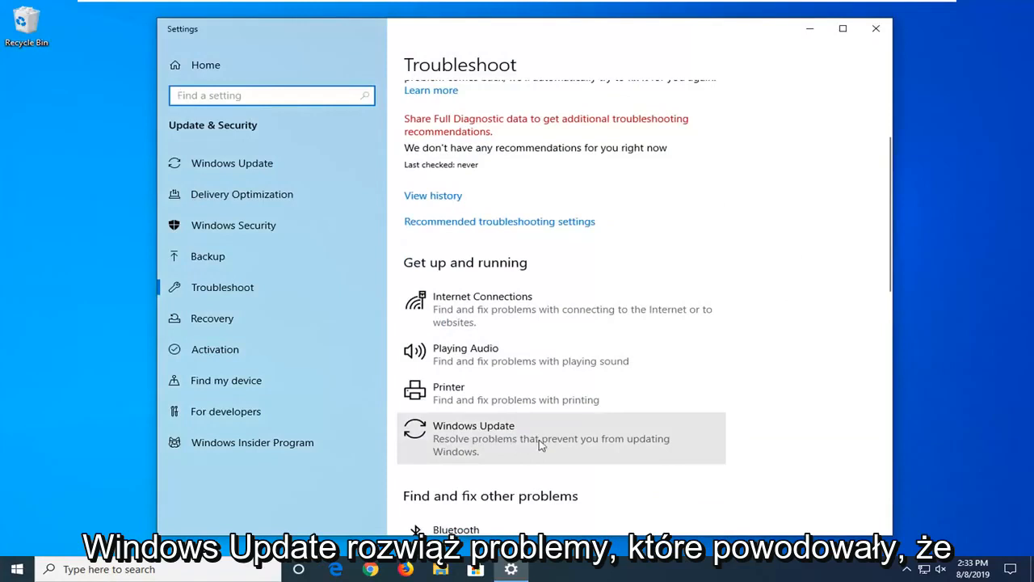
{"action": "left_click", "coordinate": [541, 438]}
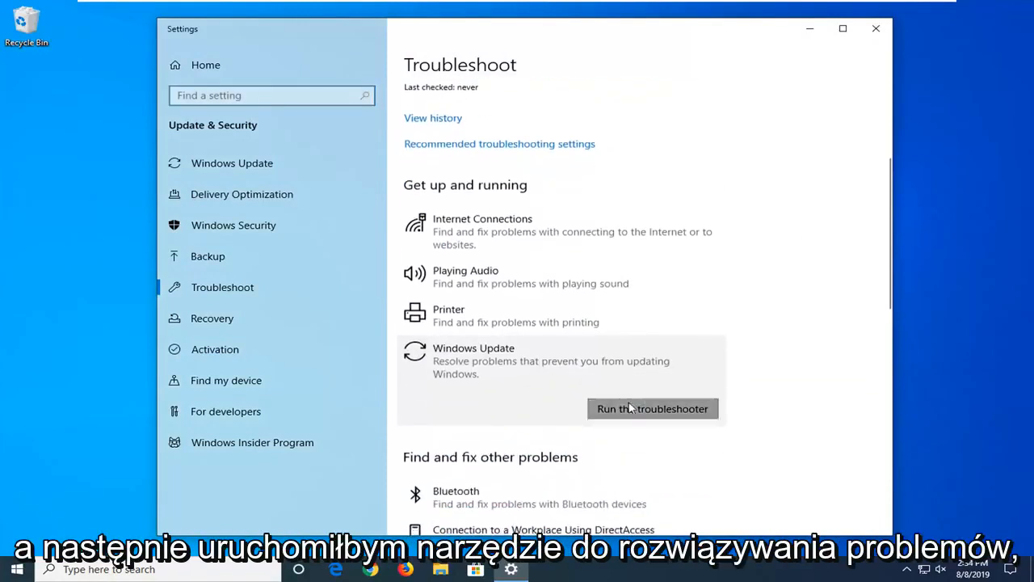
{"action": "left_click", "coordinate": [653, 408]}
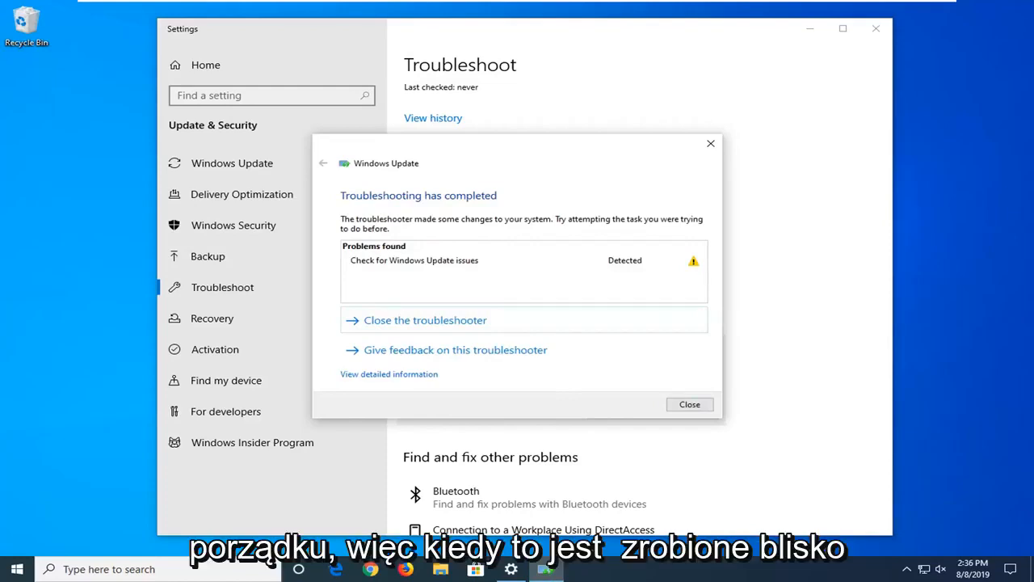
{"action": "mouse_move", "coordinate": [689, 404]}
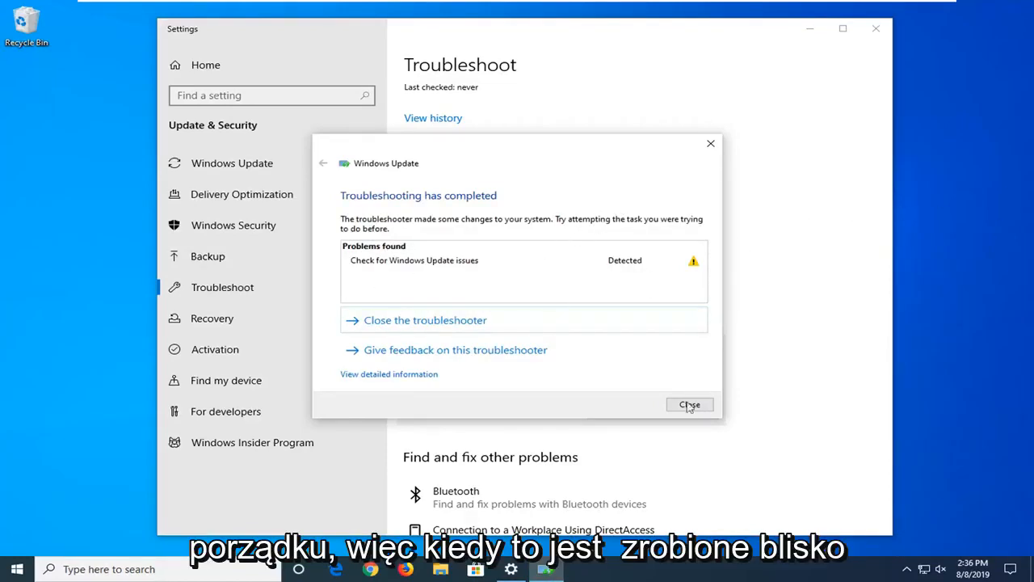
Close the finished Windows Update troubleshooter and the Settings window
{"action": "left_click", "coordinate": [689, 404]}
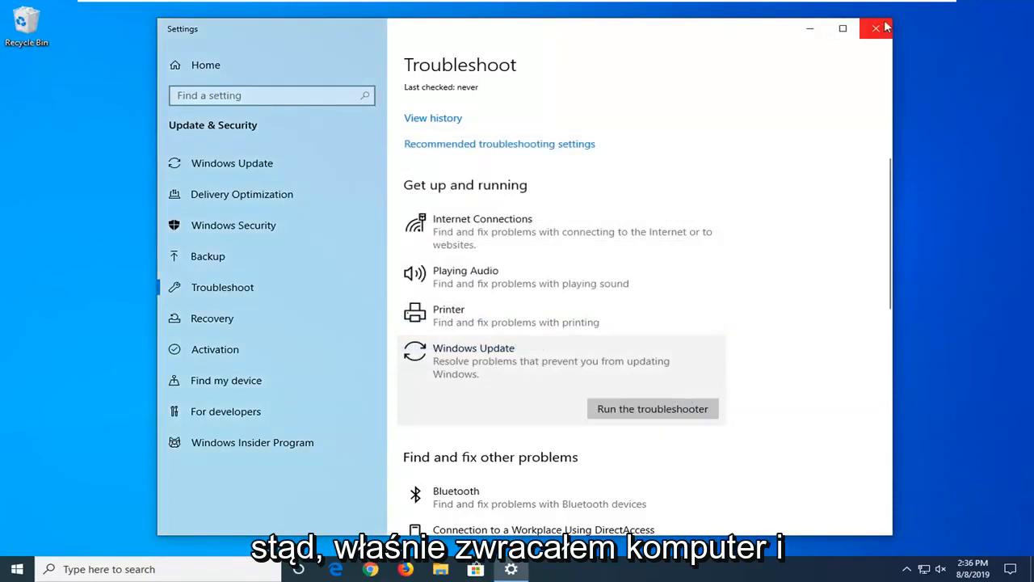
{"action": "left_click", "coordinate": [876, 28]}
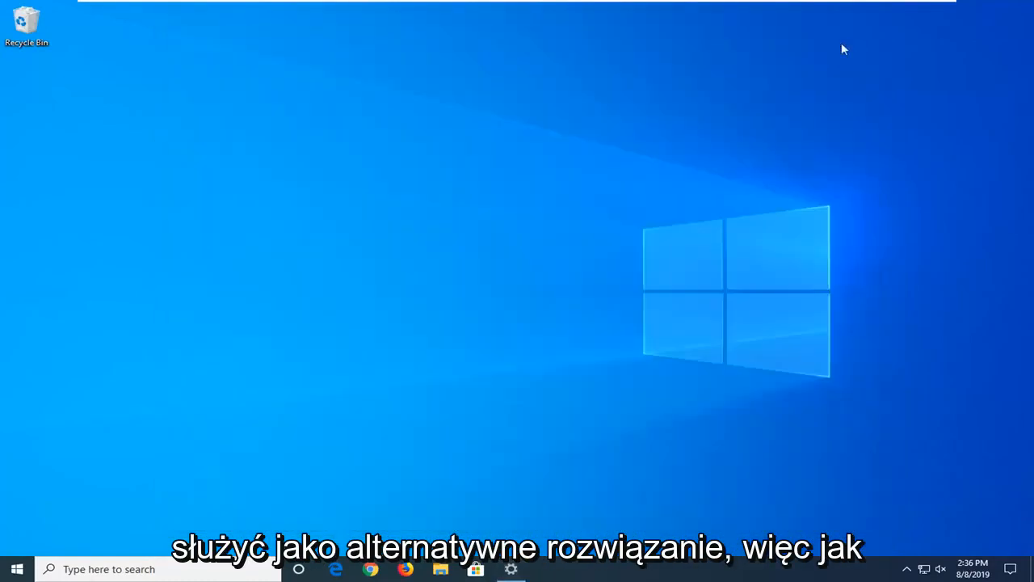